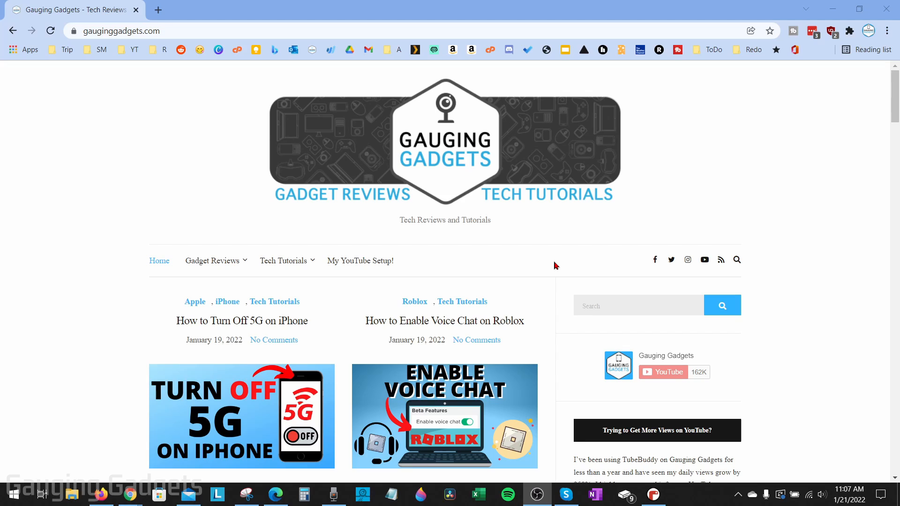
mouse_move(609, 248)
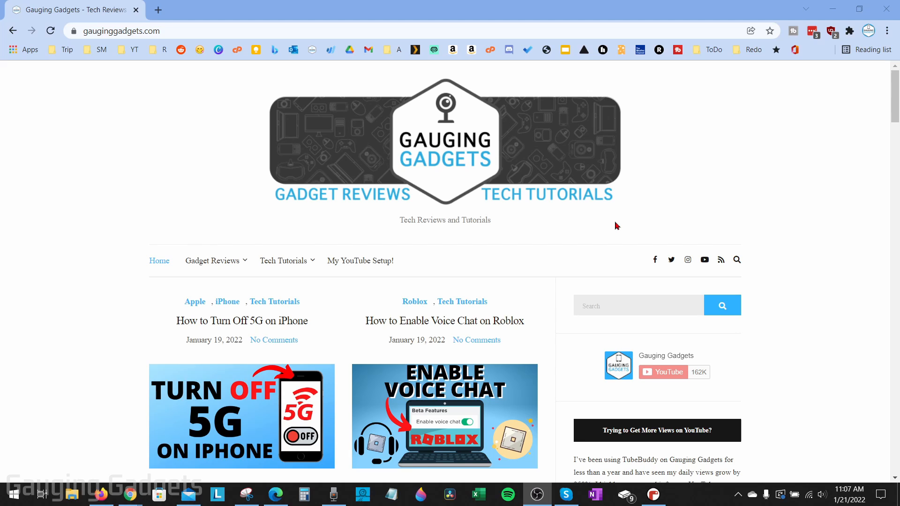
mouse_move(626, 228)
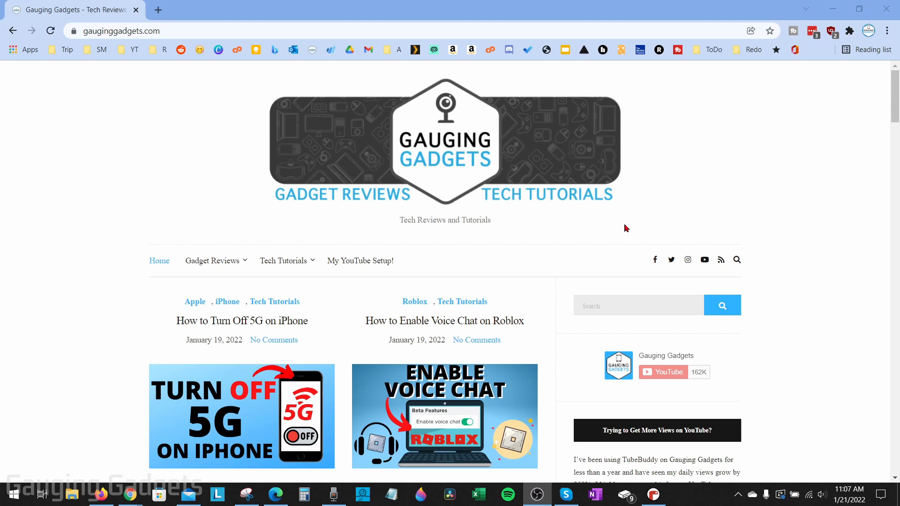
mouse_move(636, 225)
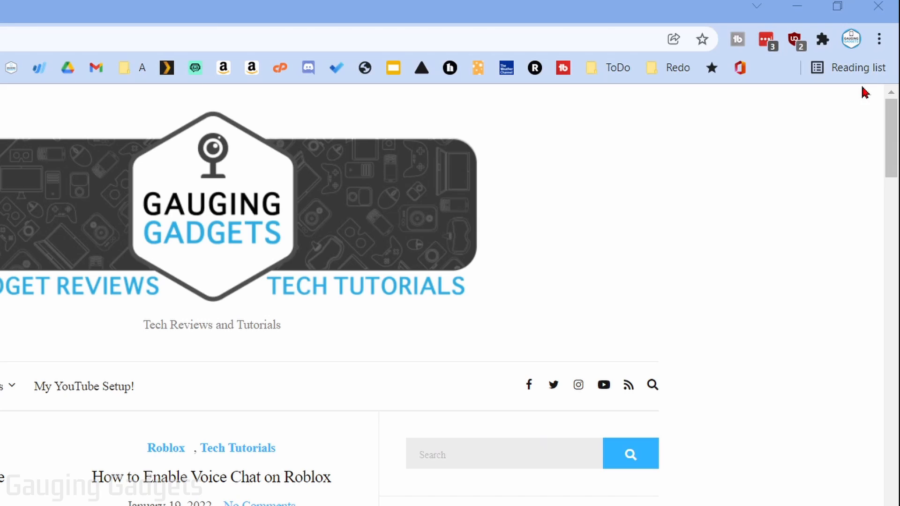
mouse_move(878, 38)
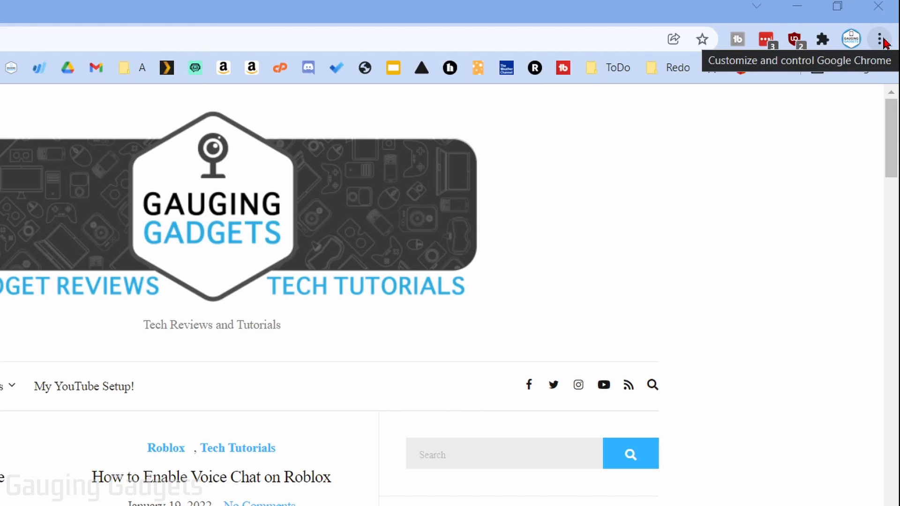
Reach the Extensions page via the Chrome menu's More tools.
left_click(880, 39)
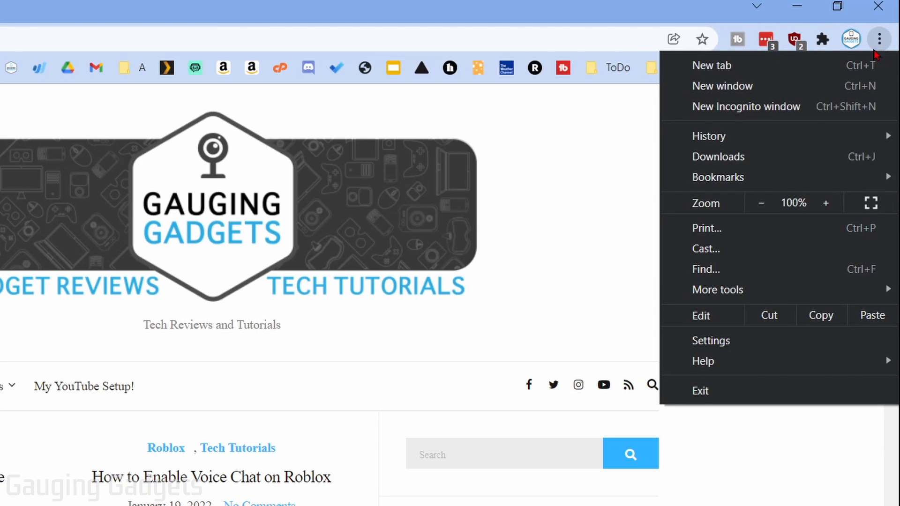
left_click(717, 290)
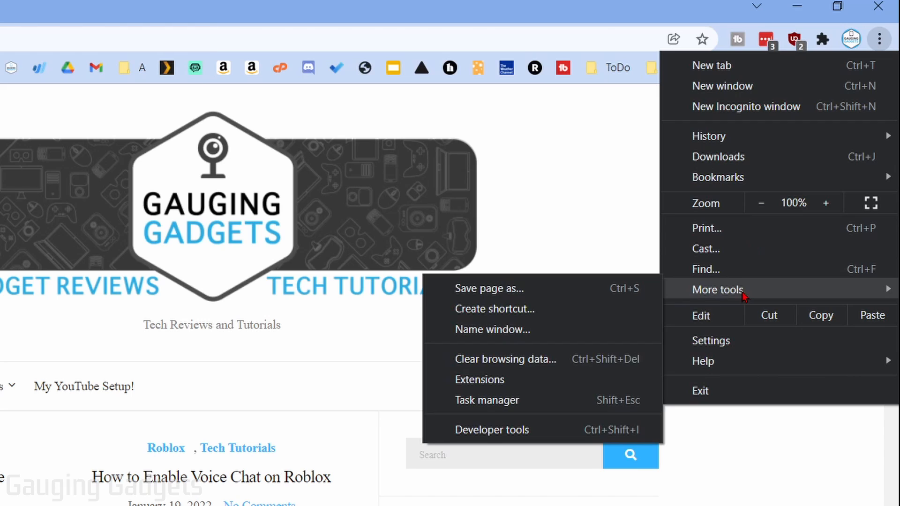
mouse_move(479, 379)
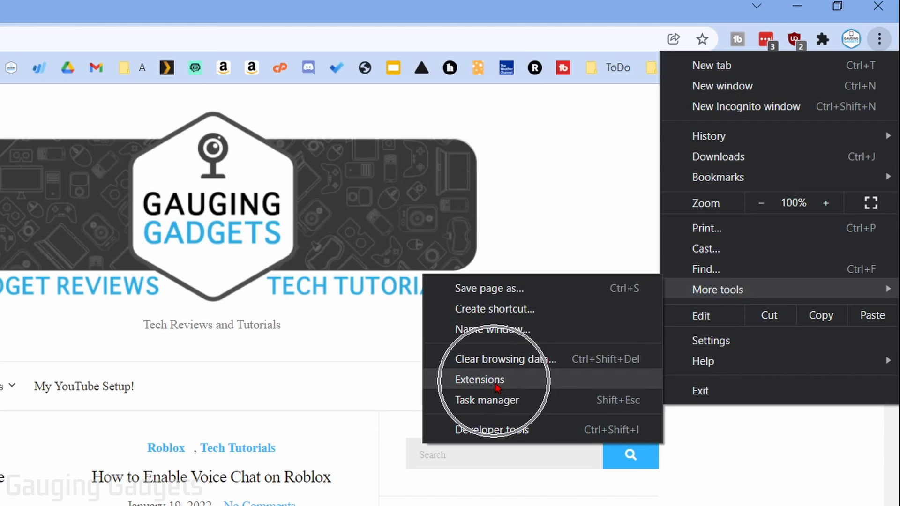
left_click(479, 379)
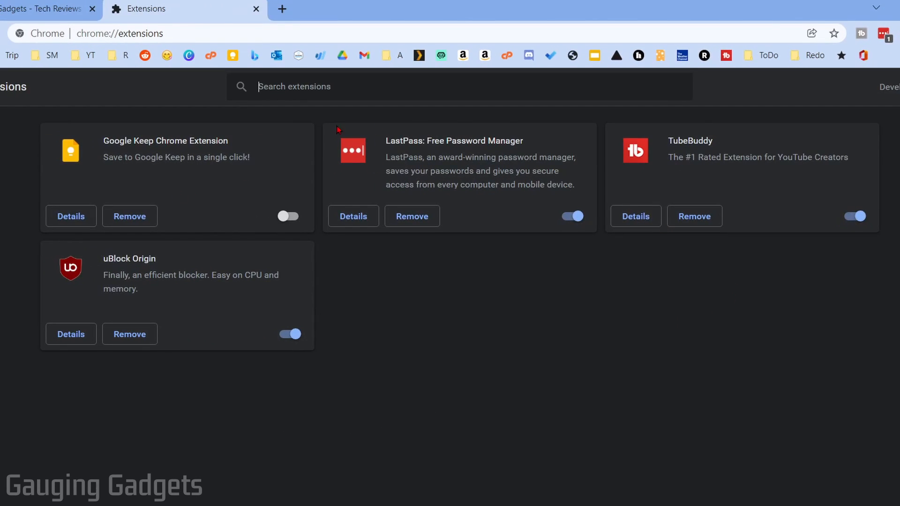
mouse_move(206, 154)
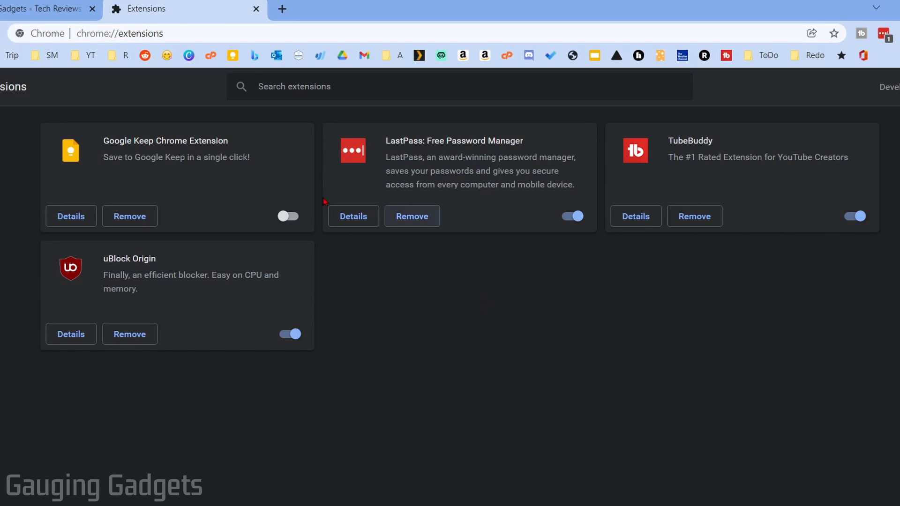
mouse_move(523, 294)
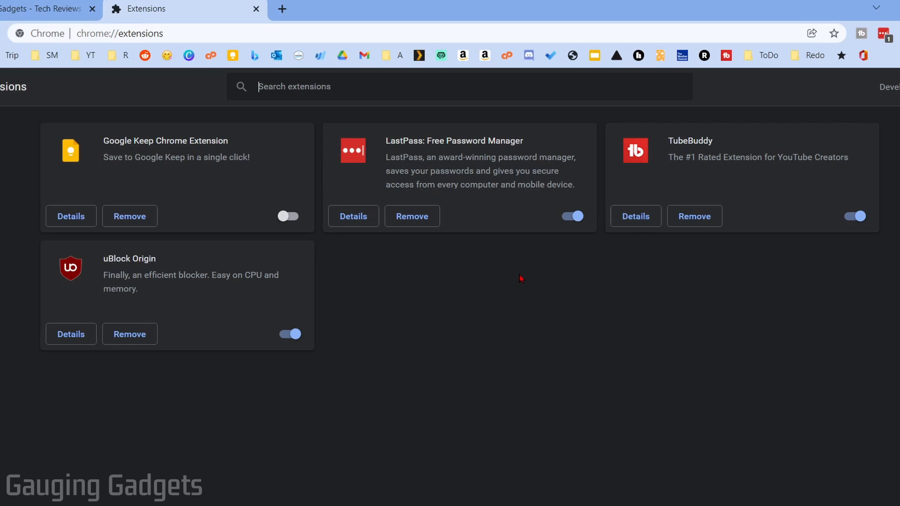
mouse_move(600, 271)
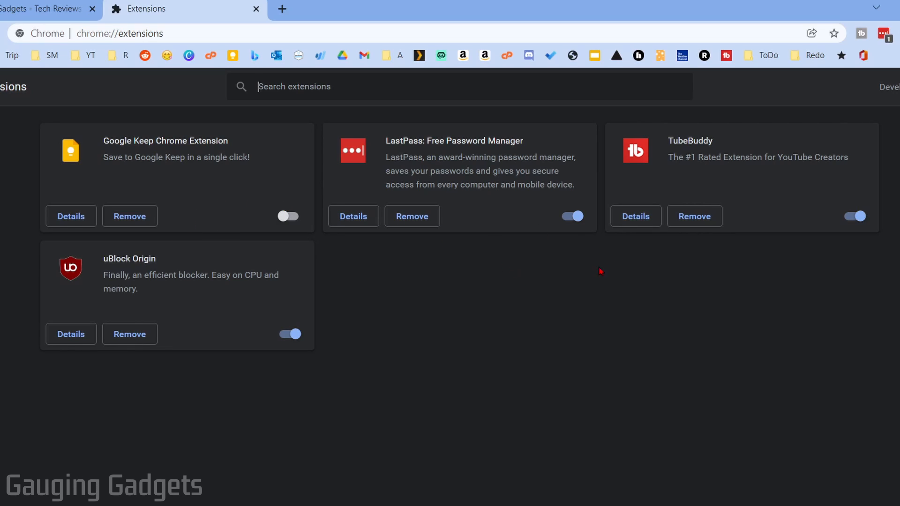
Remove the Google Keep Chrome Extension with the Report abuse option left unchecked.
left_click(129, 217)
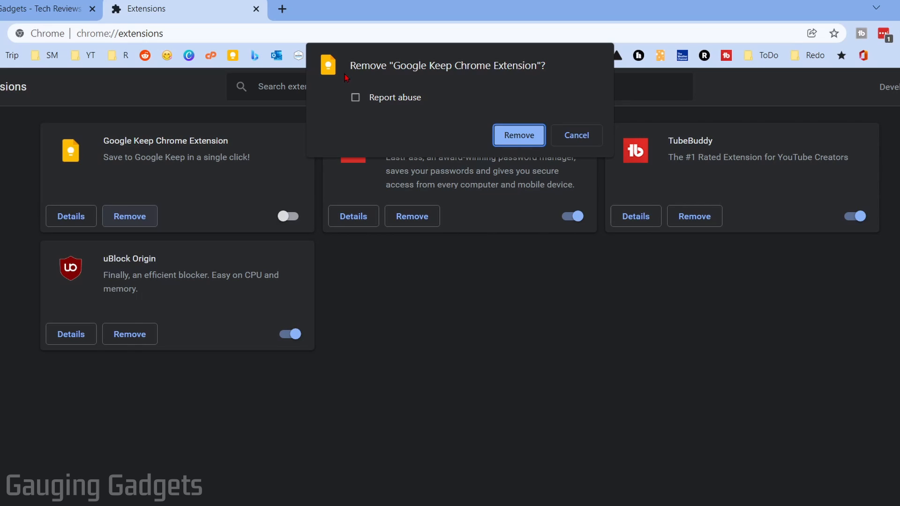
mouse_move(406, 103)
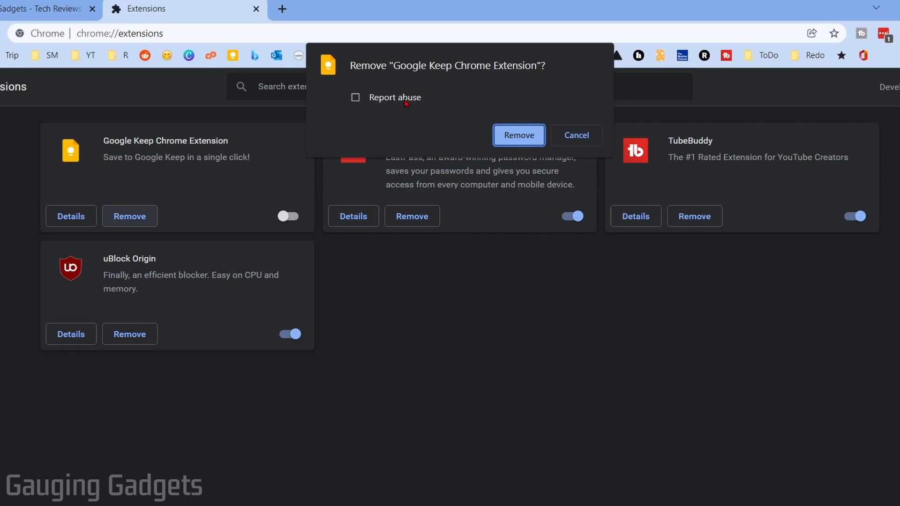
left_click(355, 96)
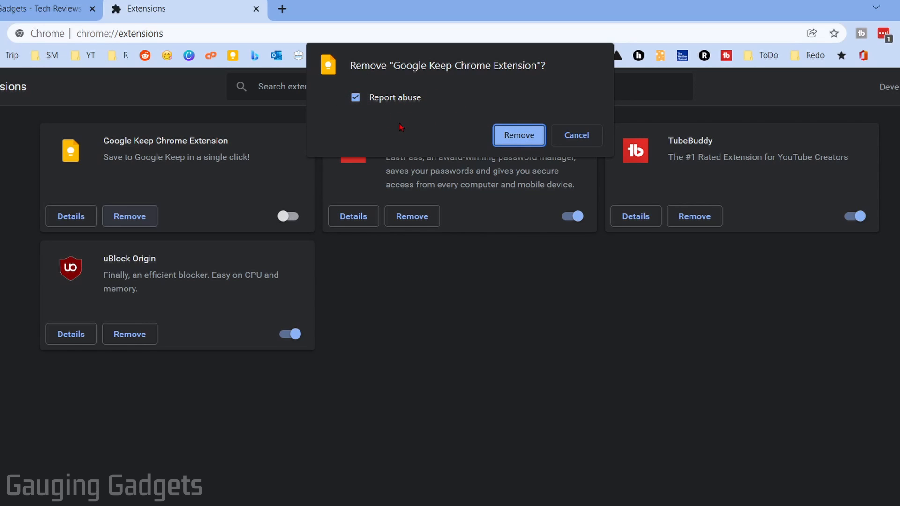
mouse_move(411, 122)
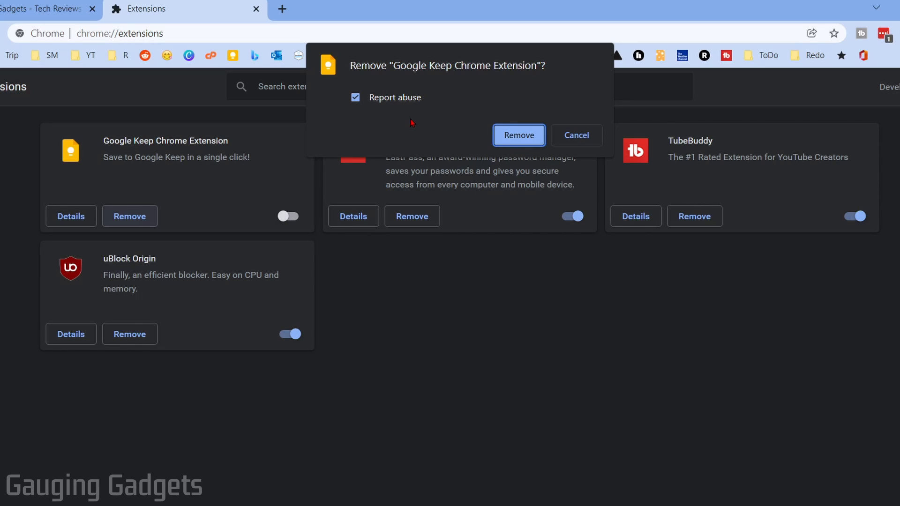
mouse_move(377, 100)
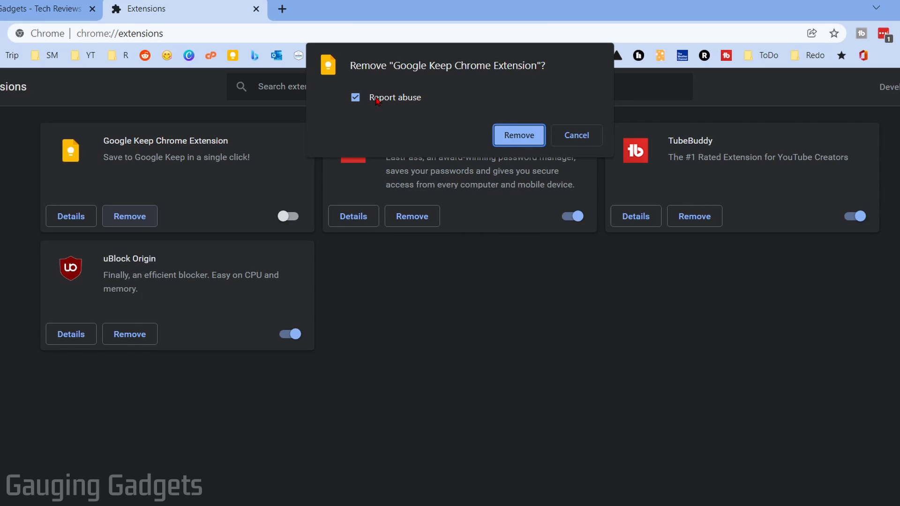
left_click(354, 96)
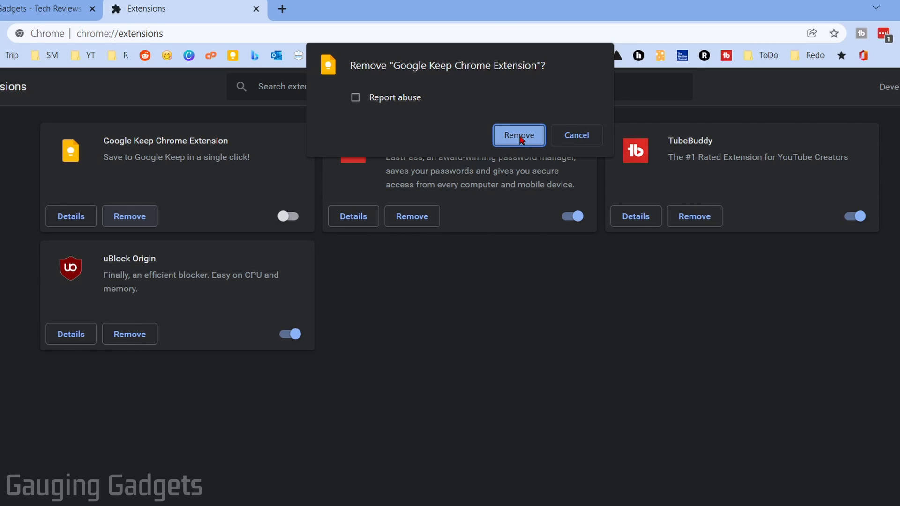
left_click(518, 135)
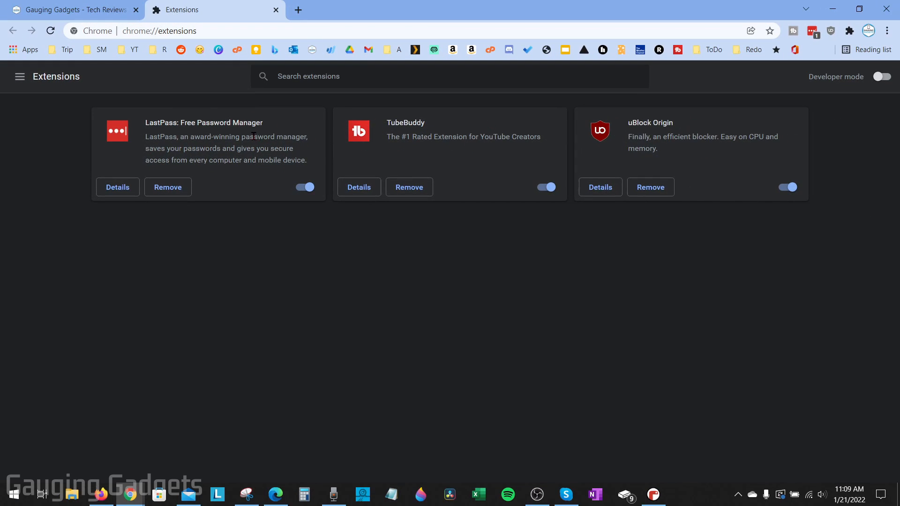
Close the Extensions tab, returning to the Gauging Gadgets homepage.
left_click(275, 10)
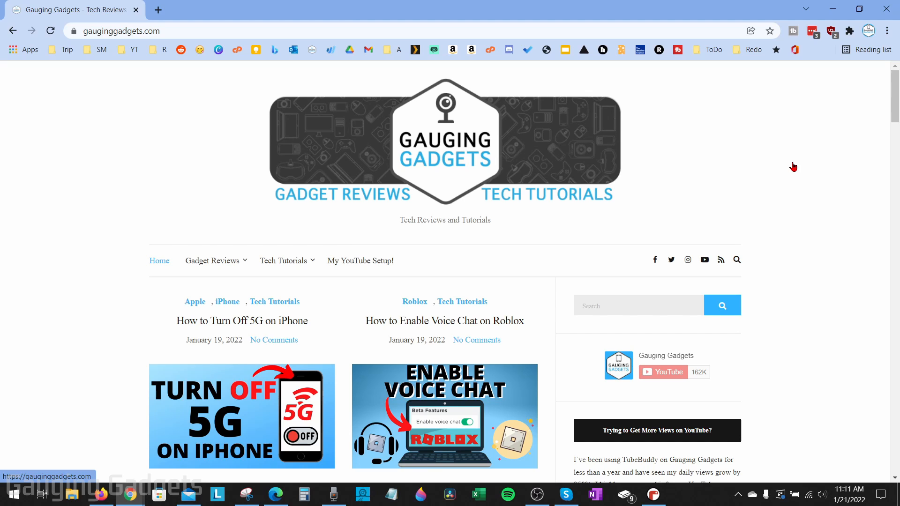
mouse_move(706, 144)
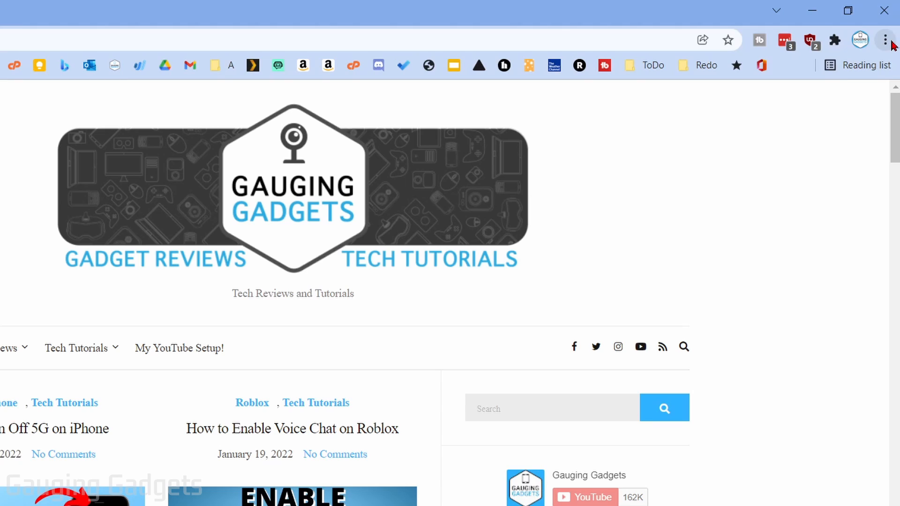
Go to Chrome Settings and show the Reset and clean up section under Advanced.
left_click(883, 40)
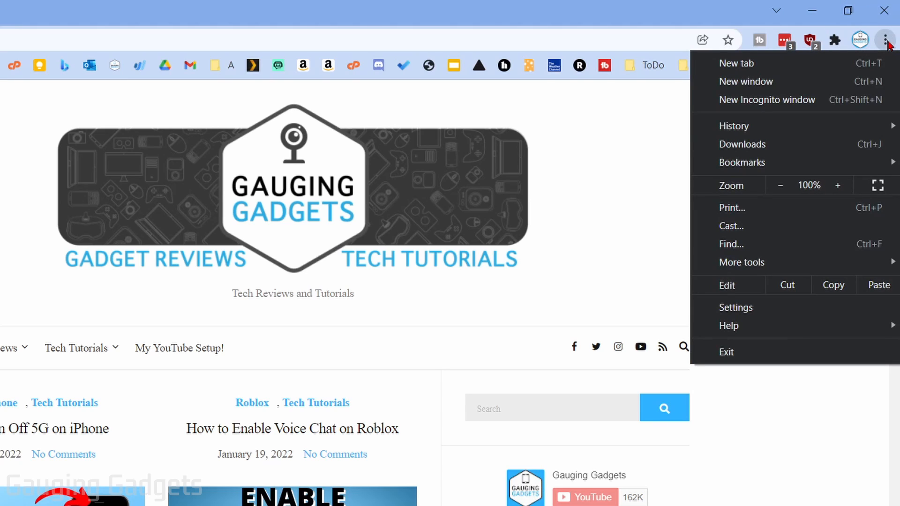
left_click(734, 307)
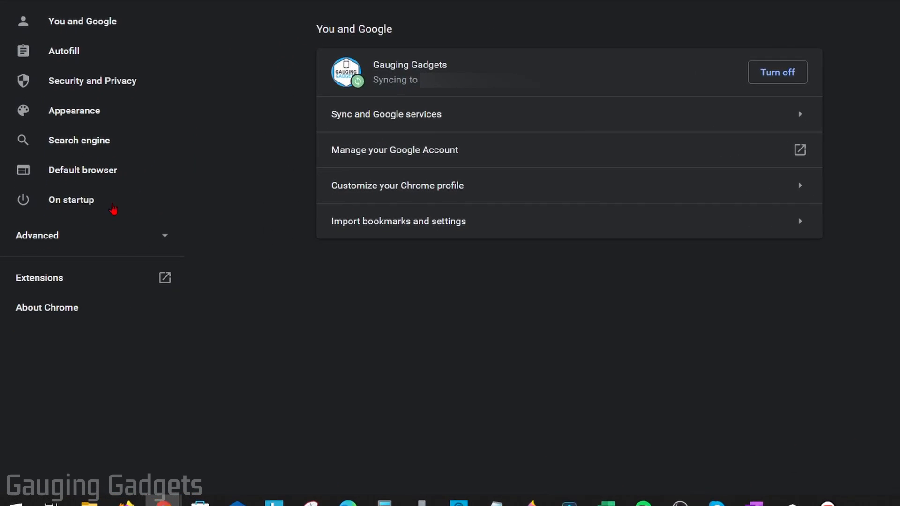
scroll("down", 3)
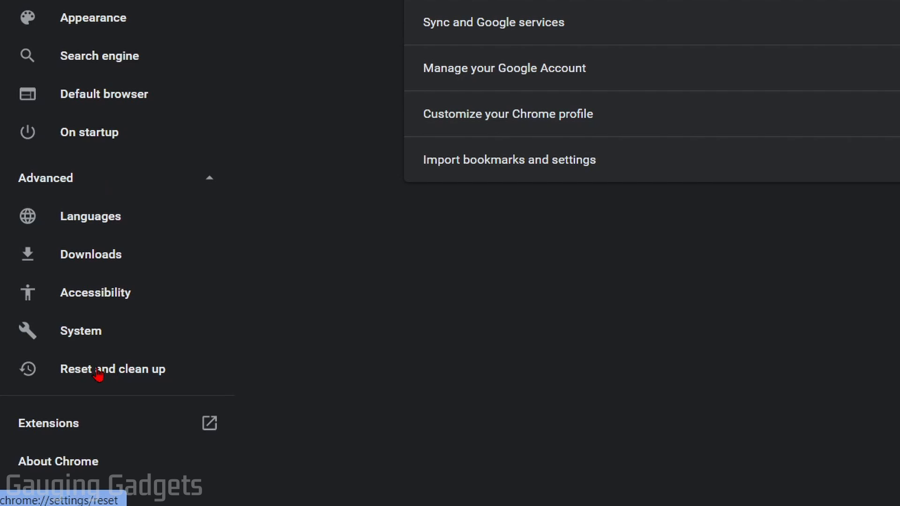
left_click(112, 369)
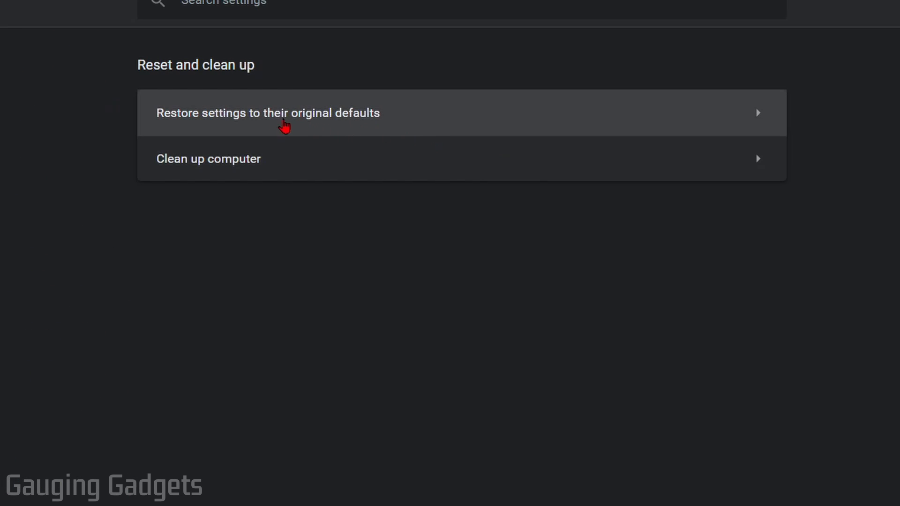
mouse_move(367, 118)
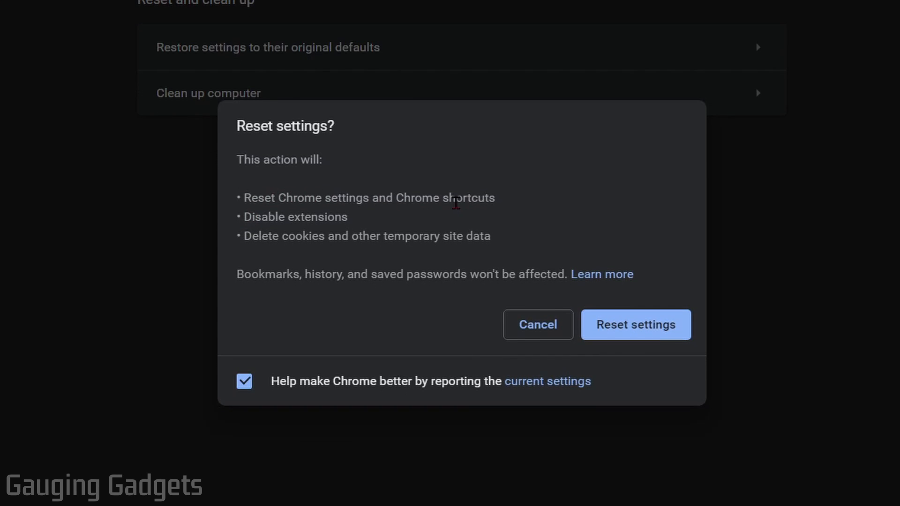
mouse_move(381, 224)
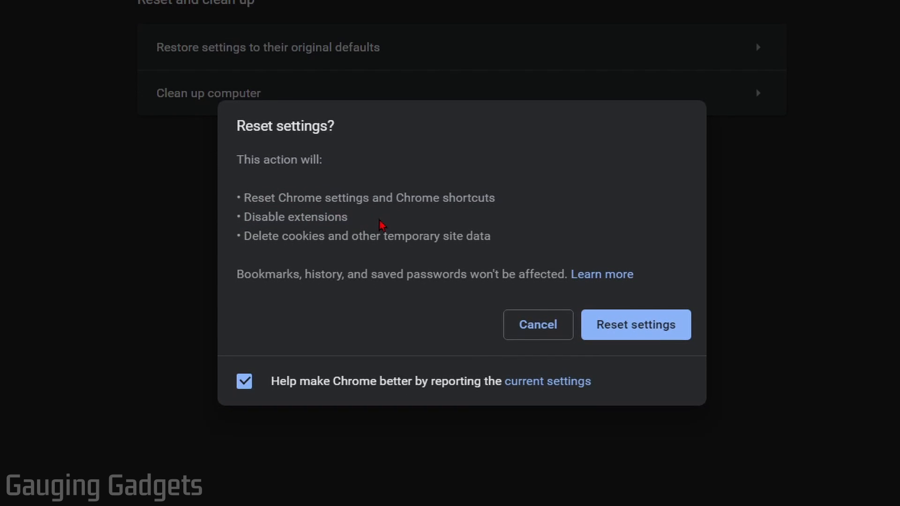
mouse_move(387, 230)
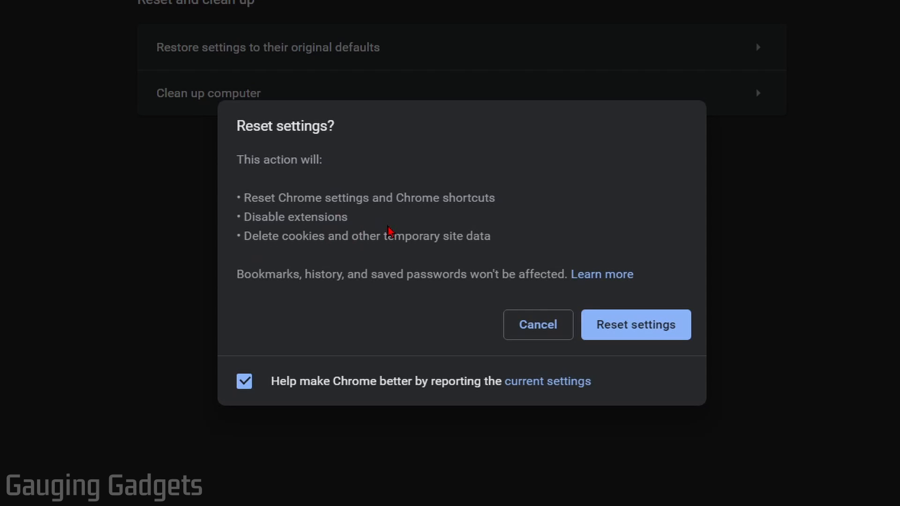
mouse_move(414, 230)
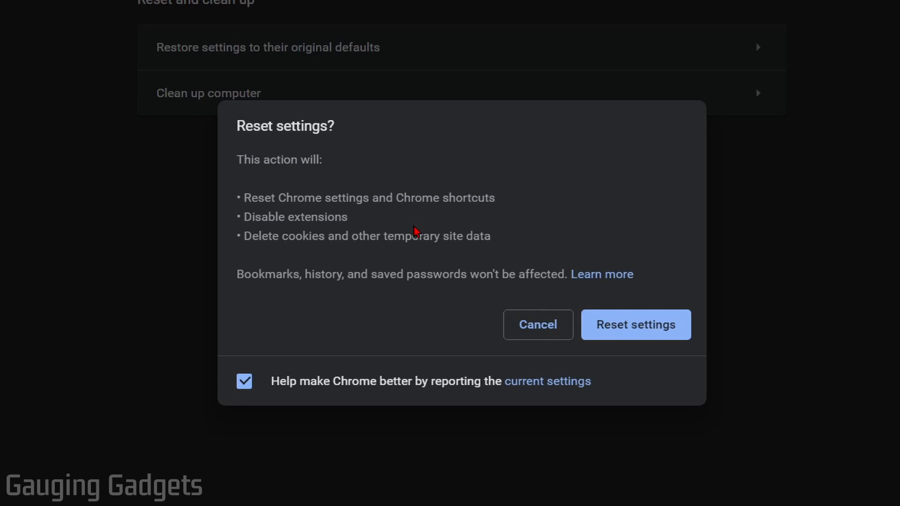
mouse_move(305, 271)
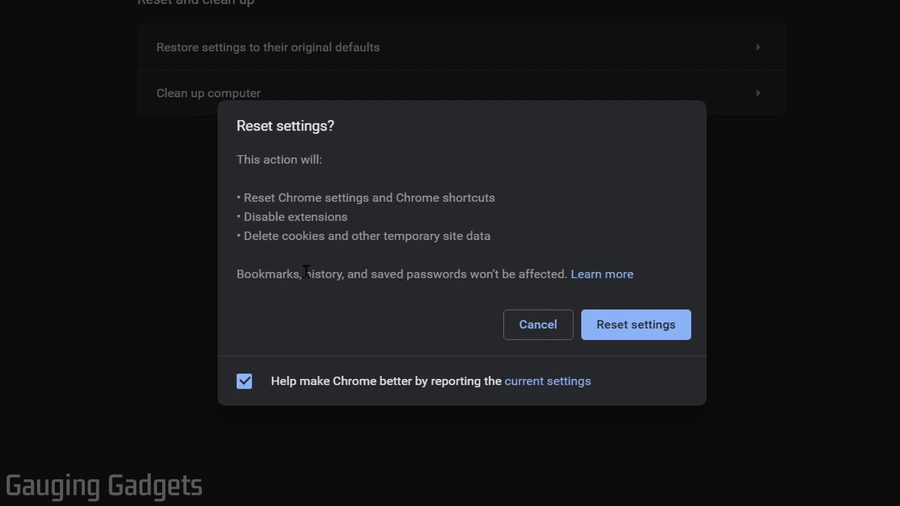
mouse_move(410, 272)
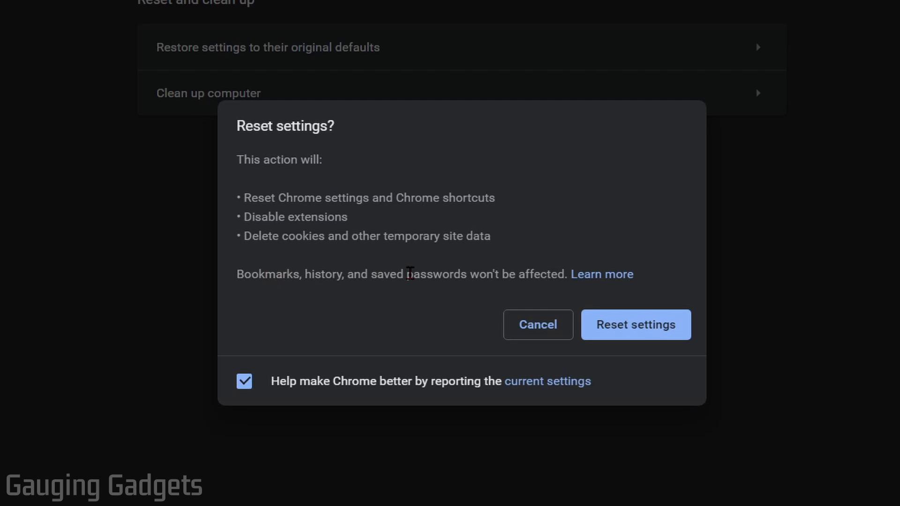
mouse_move(627, 325)
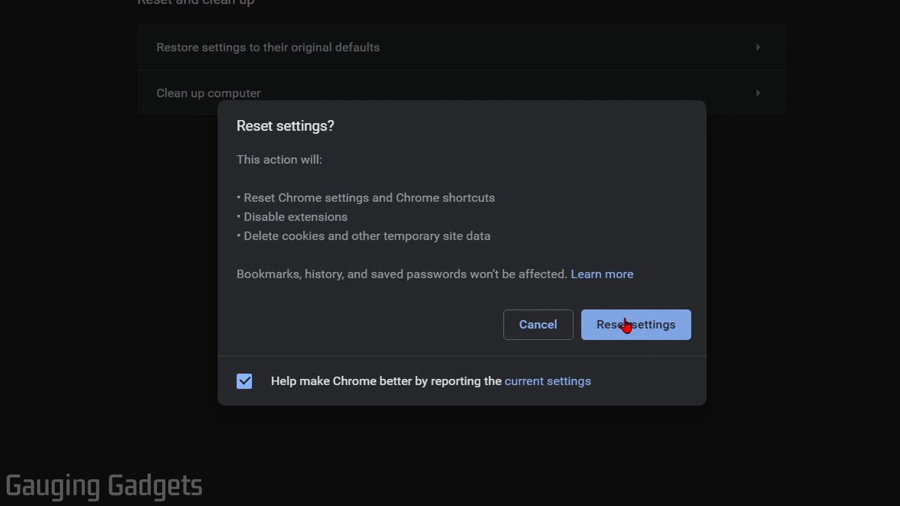
mouse_move(638, 331)
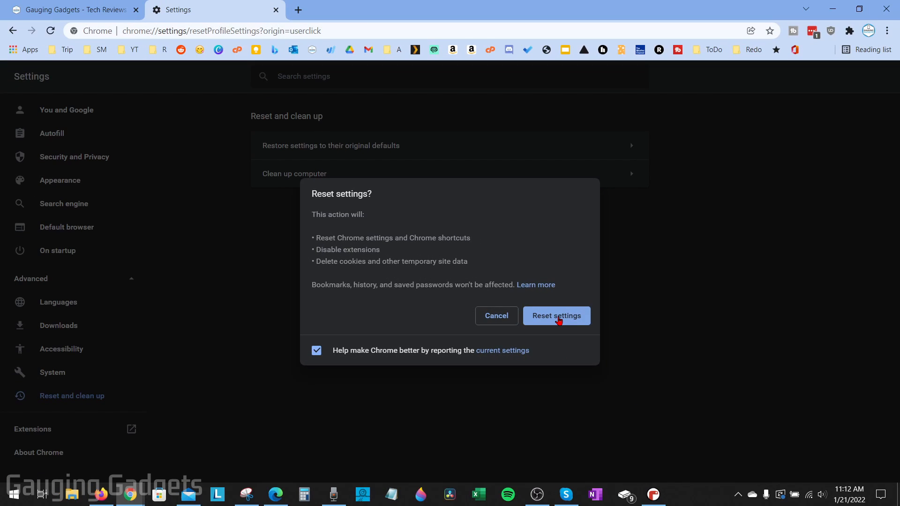
Confirm Reset settings to restore Chrome to its original defaults.
left_click(555, 316)
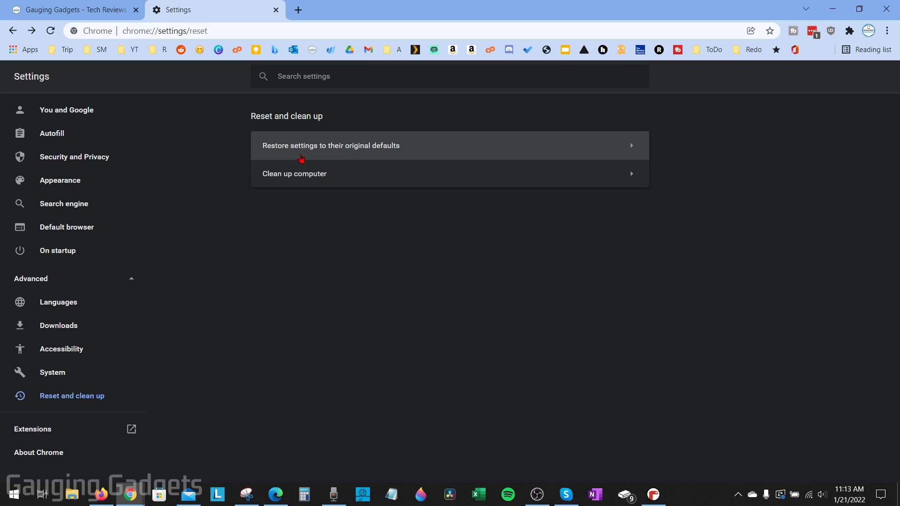
mouse_move(58, 280)
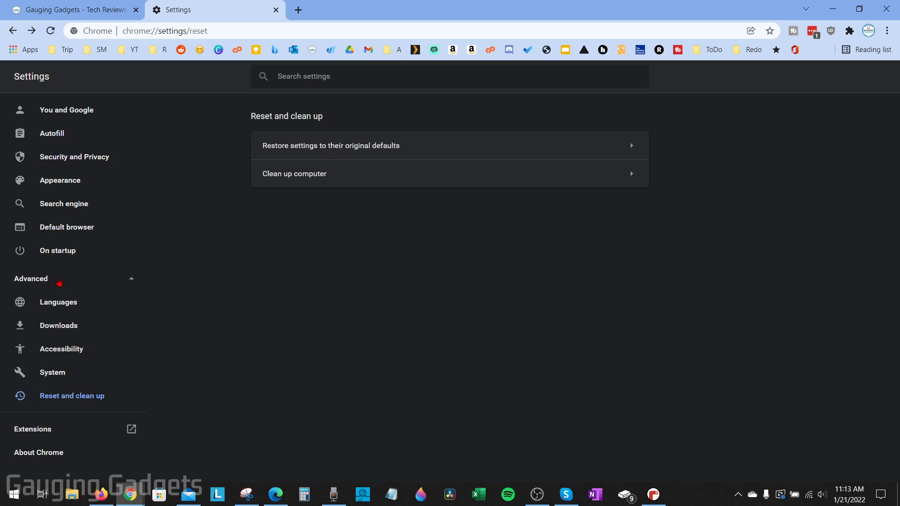
mouse_move(72, 395)
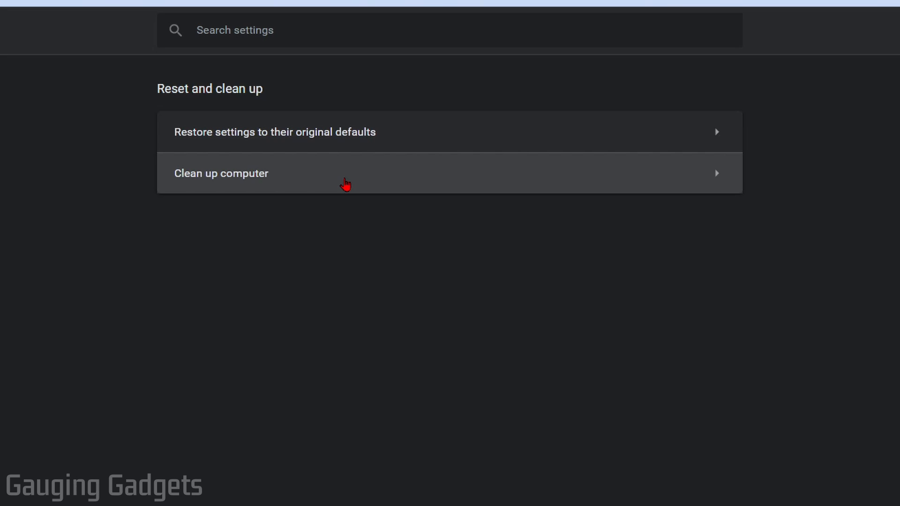
mouse_move(281, 180)
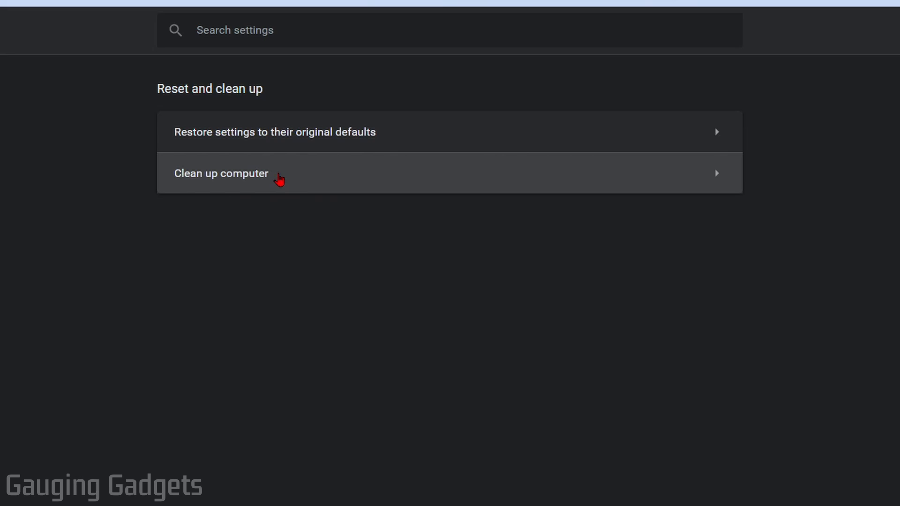
mouse_move(269, 175)
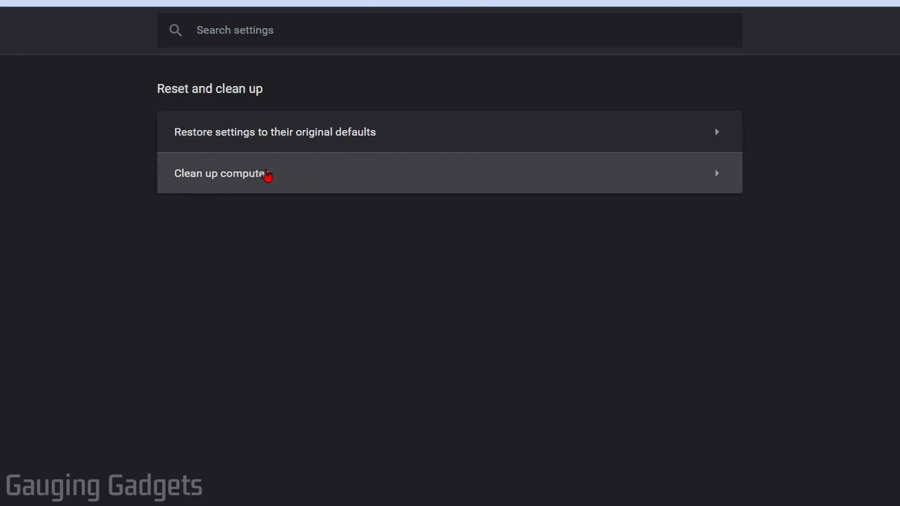
mouse_move(289, 138)
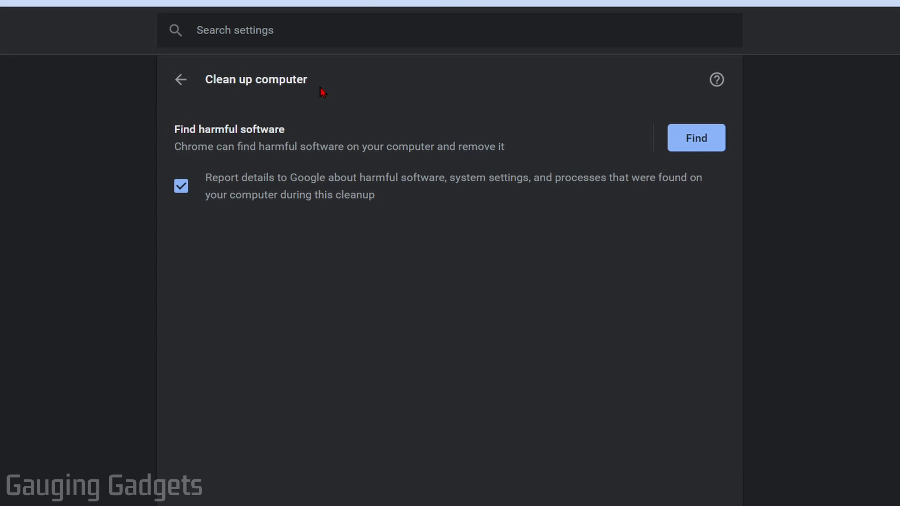
mouse_move(250, 134)
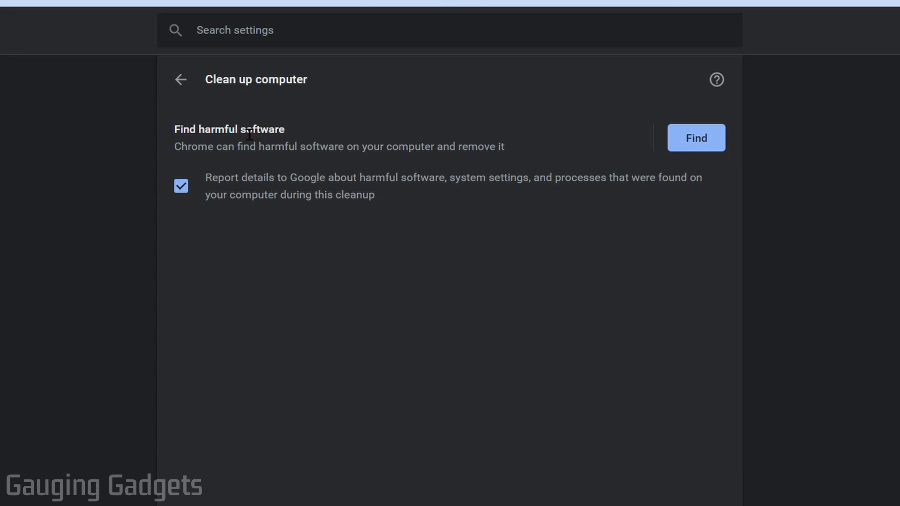
mouse_move(306, 139)
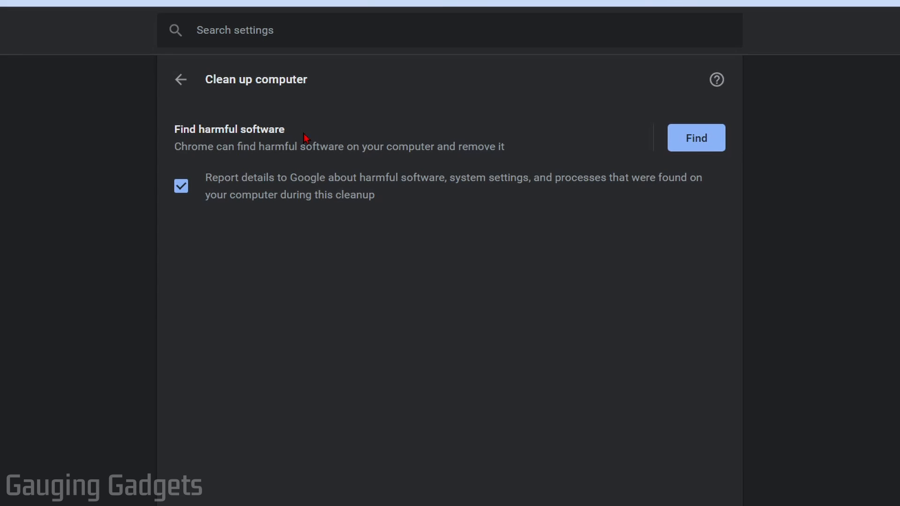
mouse_move(216, 177)
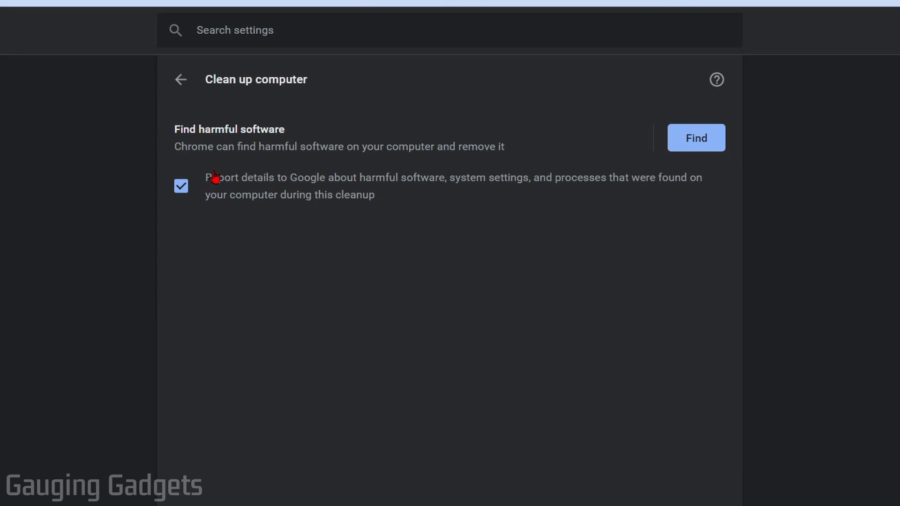
mouse_move(247, 180)
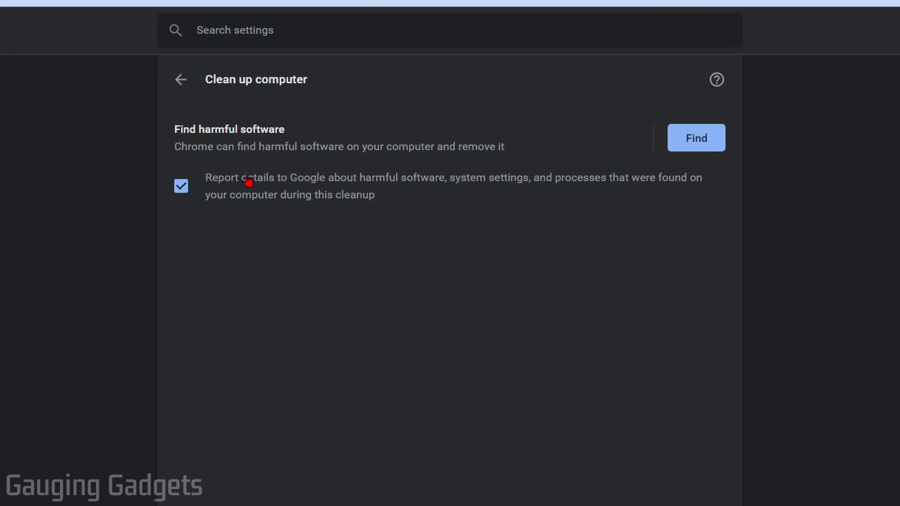
mouse_move(185, 198)
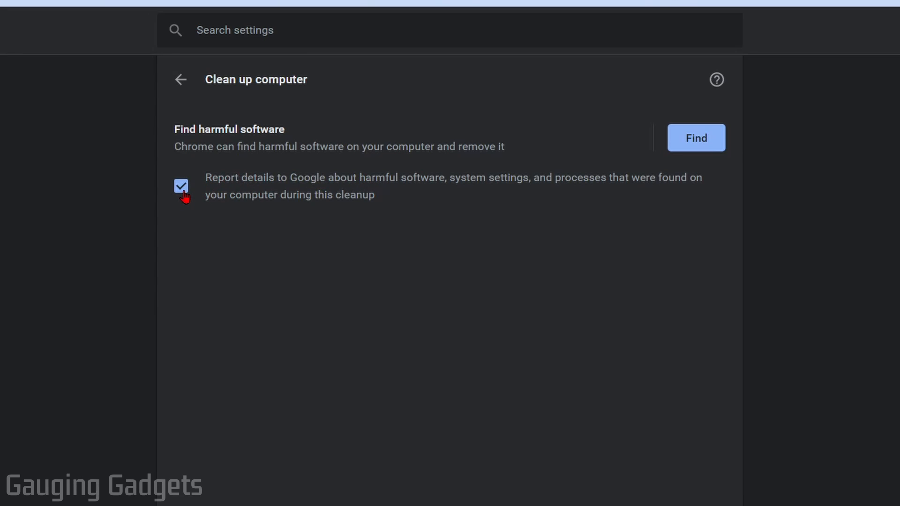
Run Find on the Clean up computer page to search for harmful software.
left_click(181, 186)
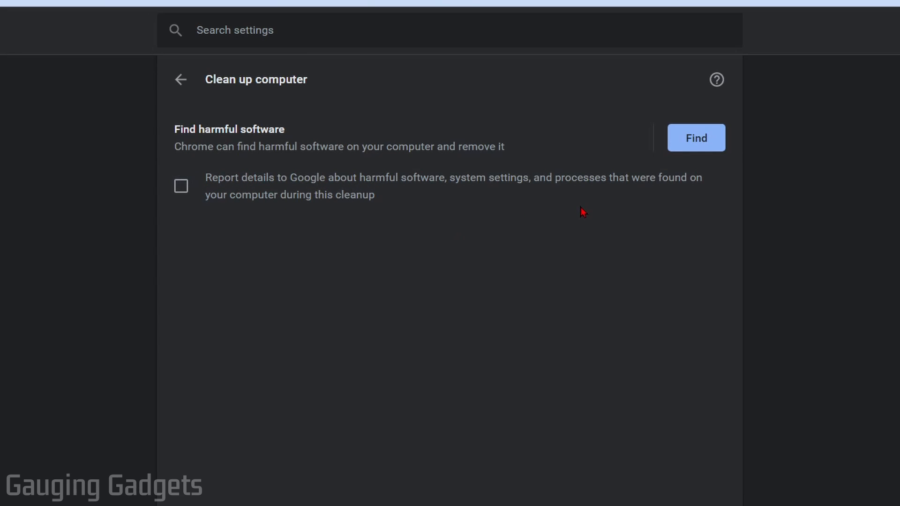
mouse_move(695, 138)
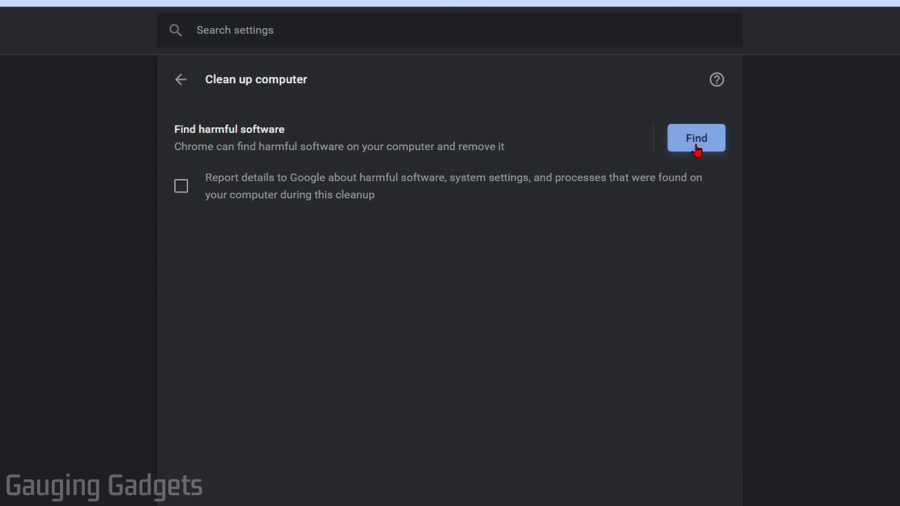
left_click(695, 138)
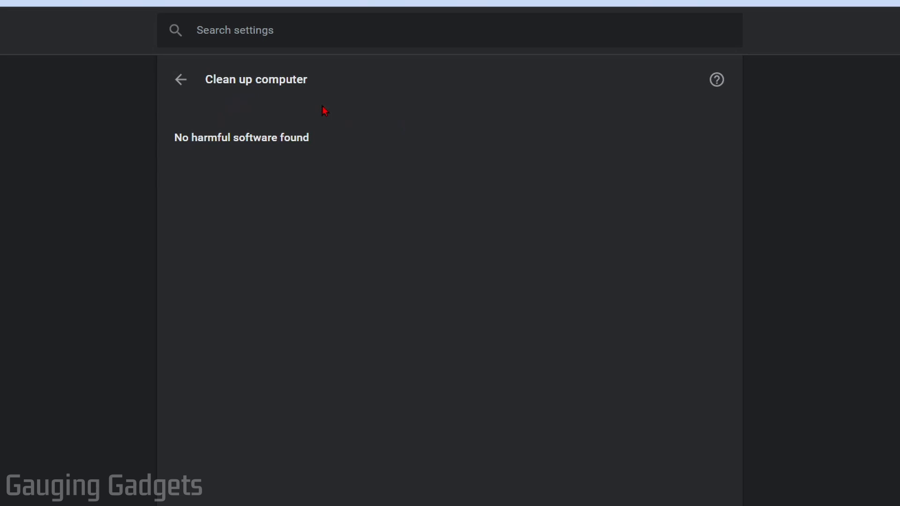
mouse_move(328, 147)
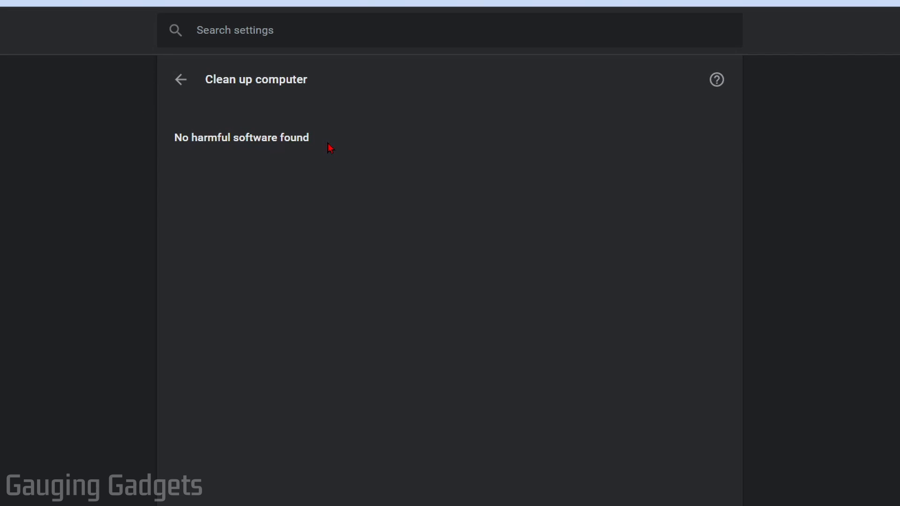
mouse_move(326, 144)
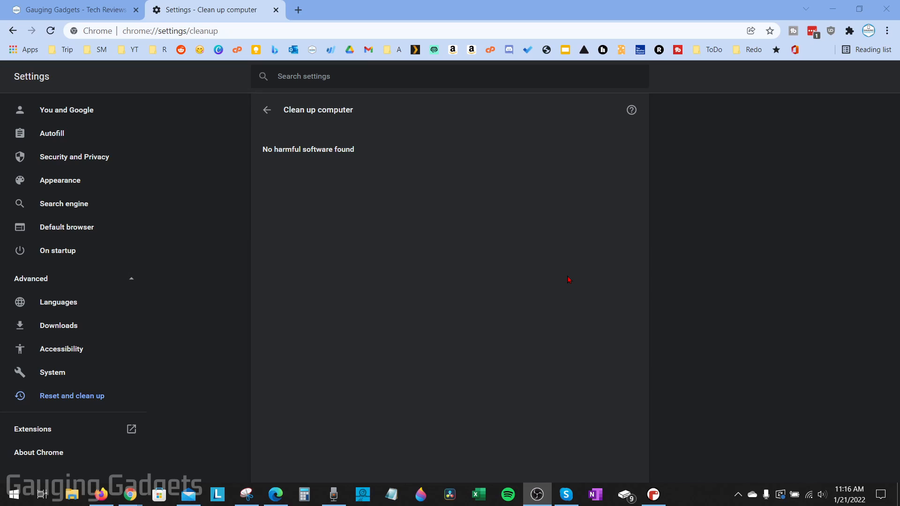
mouse_move(560, 260)
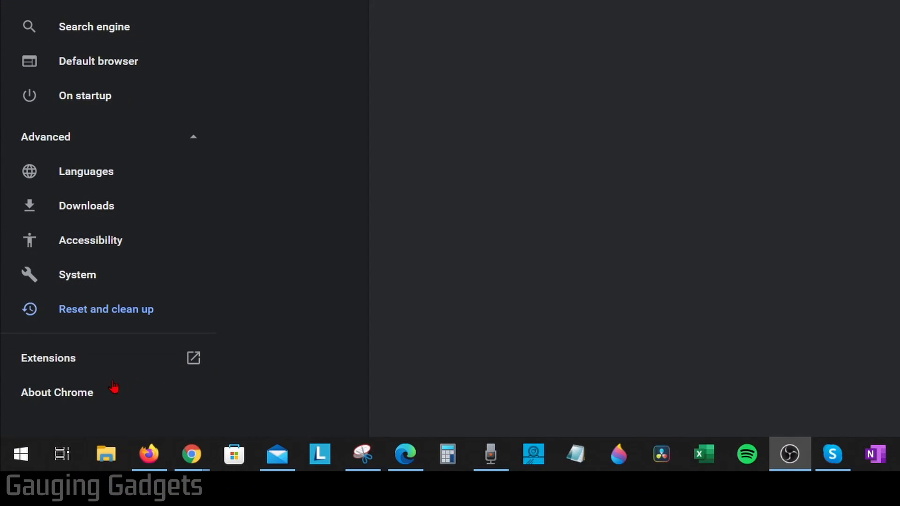
mouse_move(20, 455)
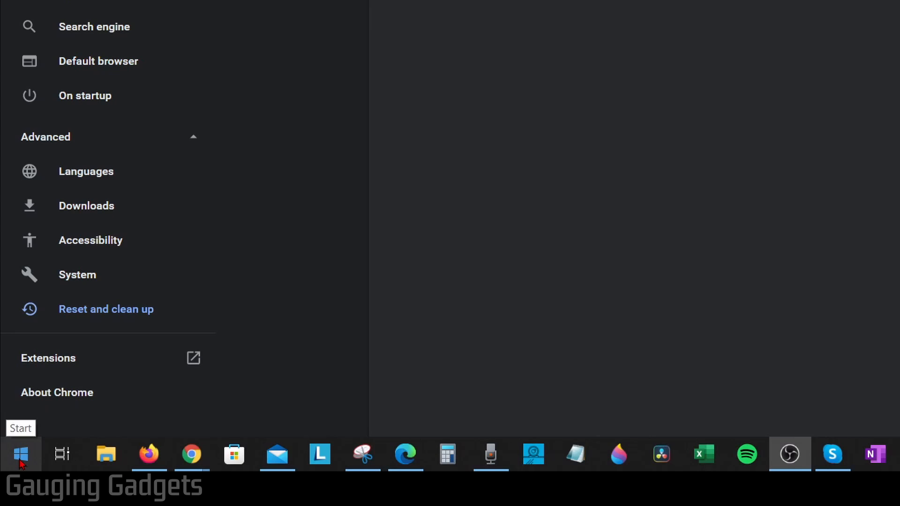
Reach Windows Security through Start's Settings, Update & Security.
right_click(20, 454)
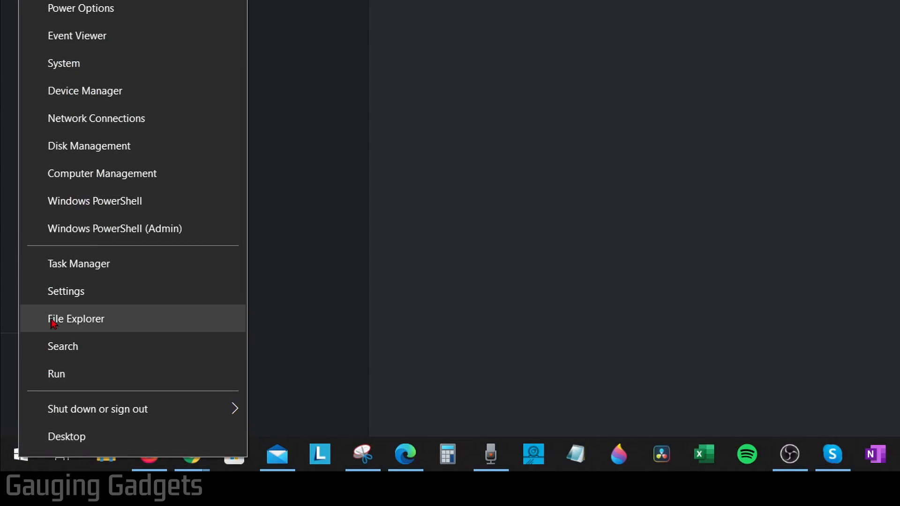
left_click(66, 291)
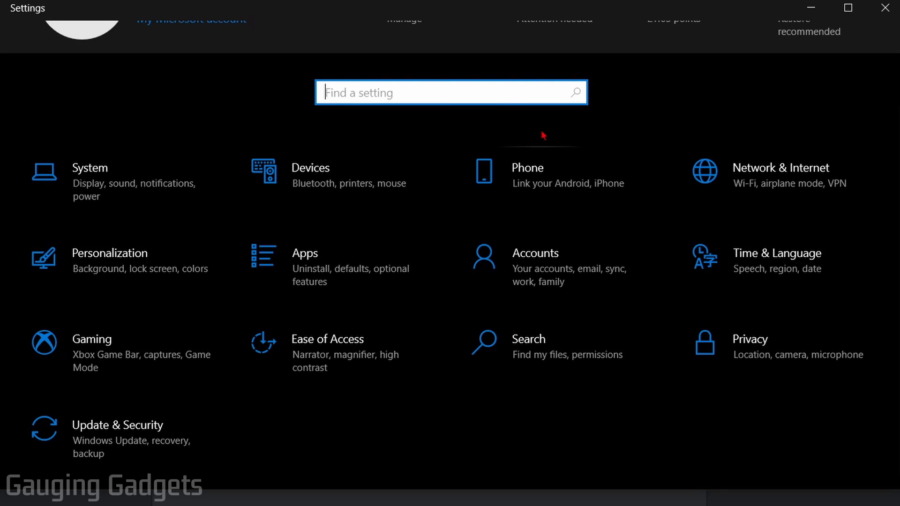
mouse_move(116, 439)
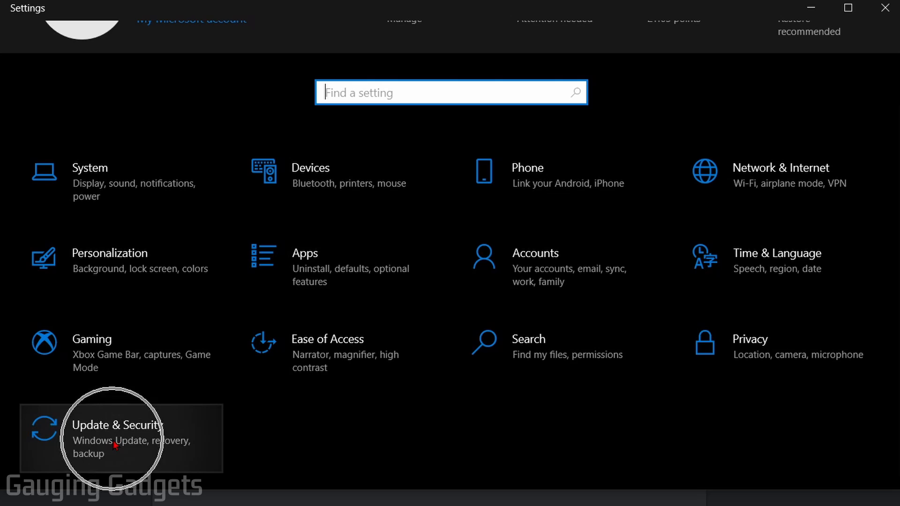
left_click(116, 438)
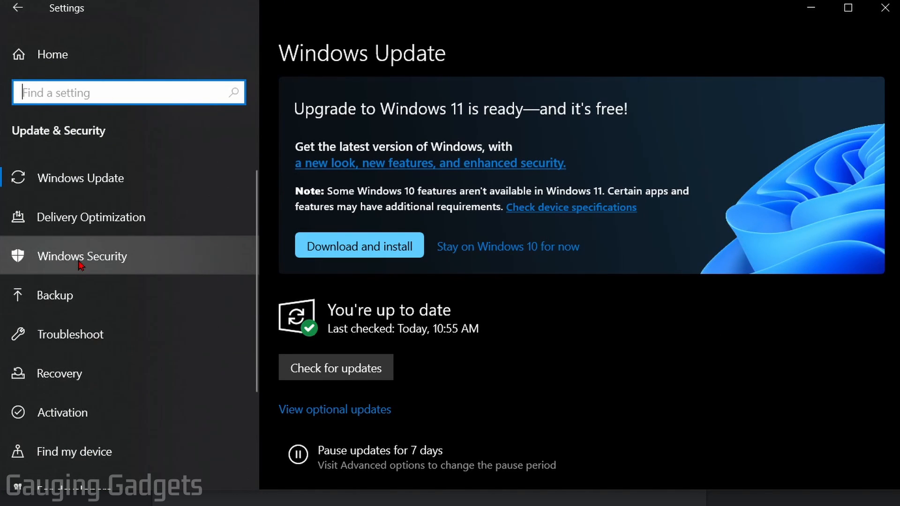
left_click(83, 256)
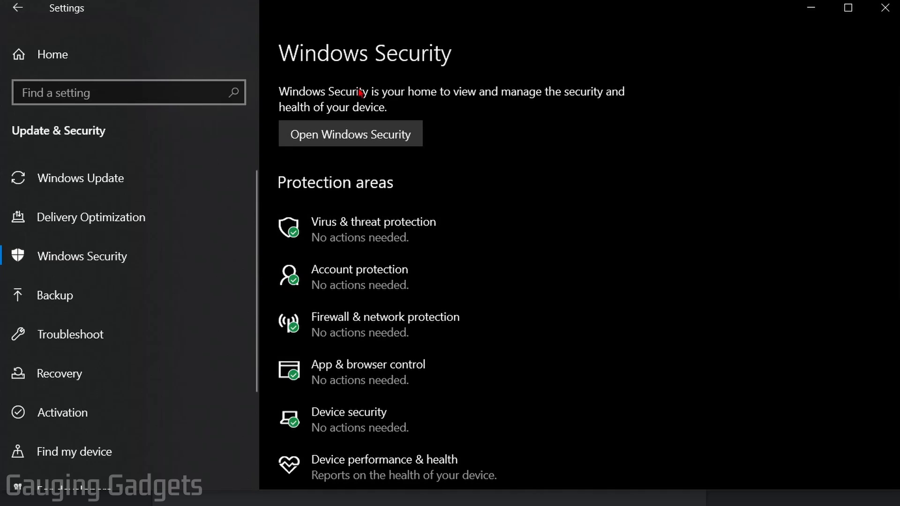
mouse_move(359, 233)
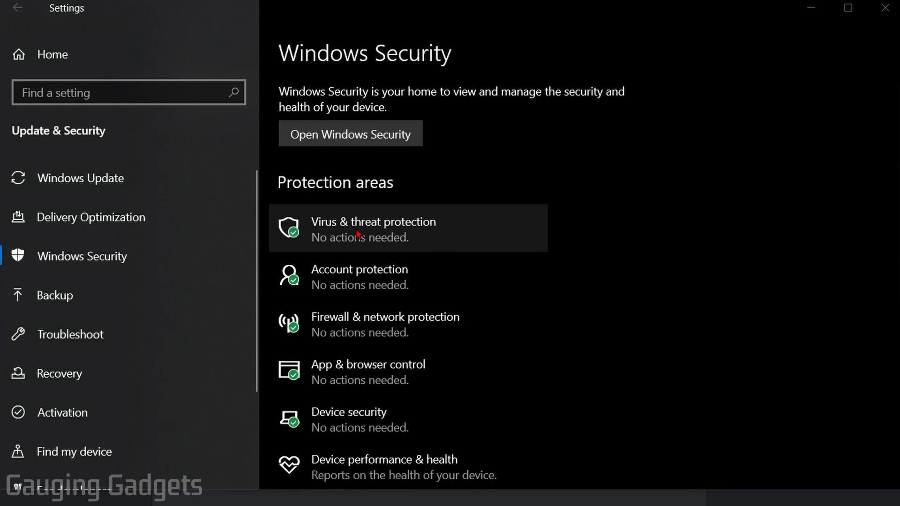
In Virus & threat protection's Scan options, select the Full scan type.
left_click(372, 228)
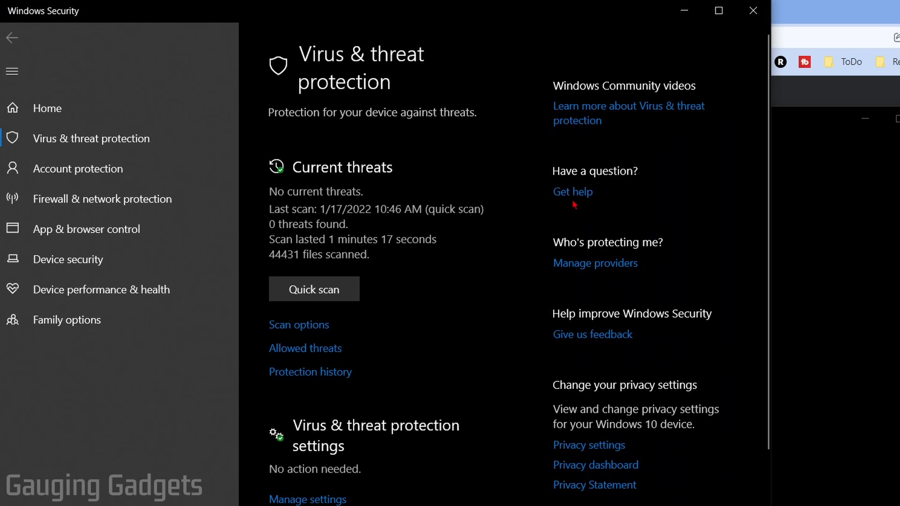
mouse_move(359, 192)
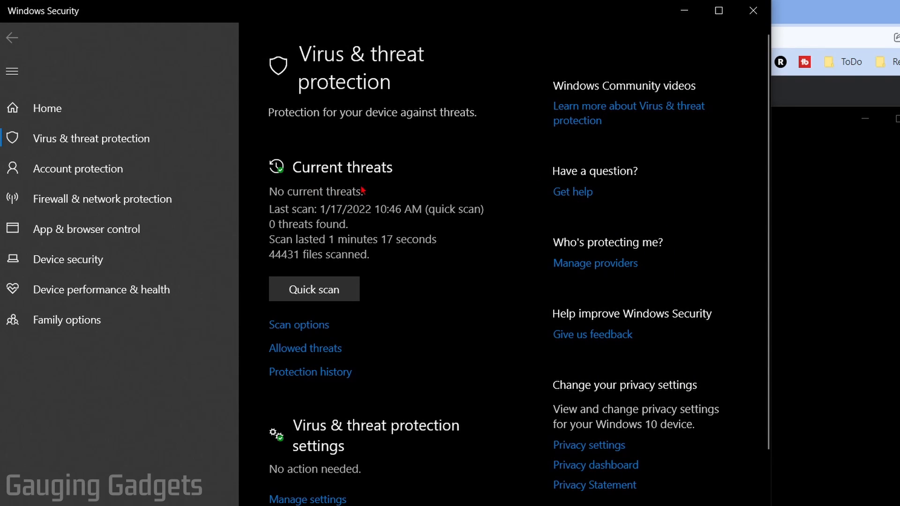
mouse_move(475, 259)
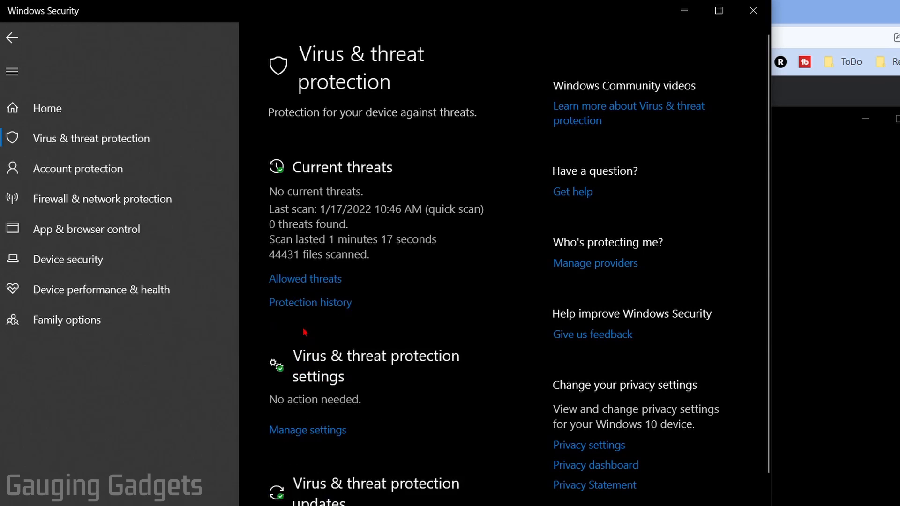
scroll("down", 3)
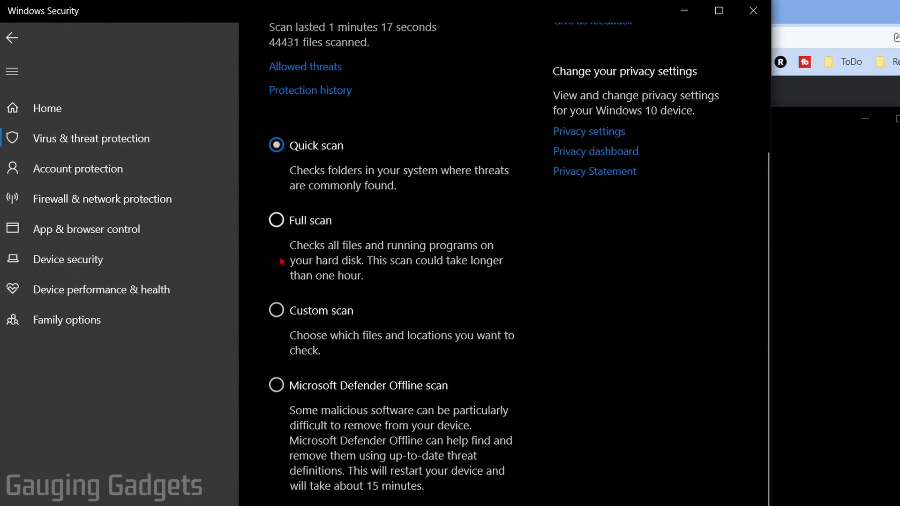
left_click(275, 220)
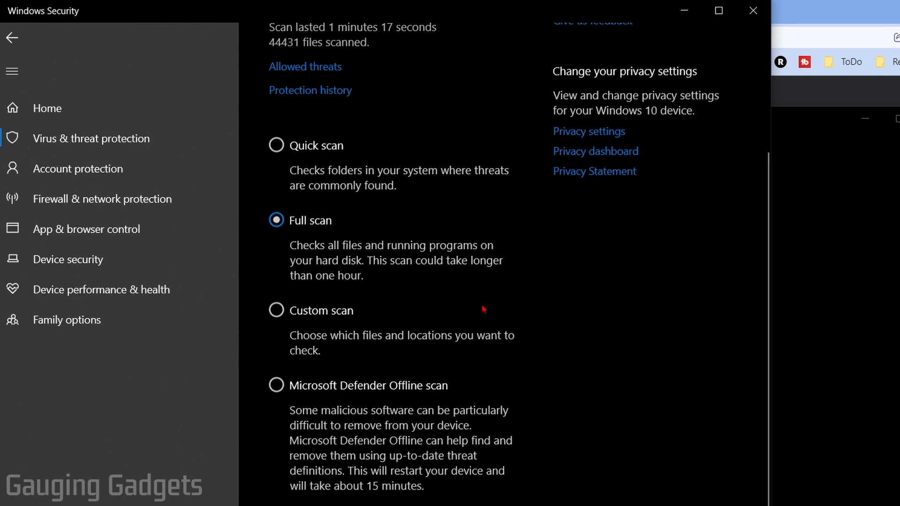
scroll("up", 3)
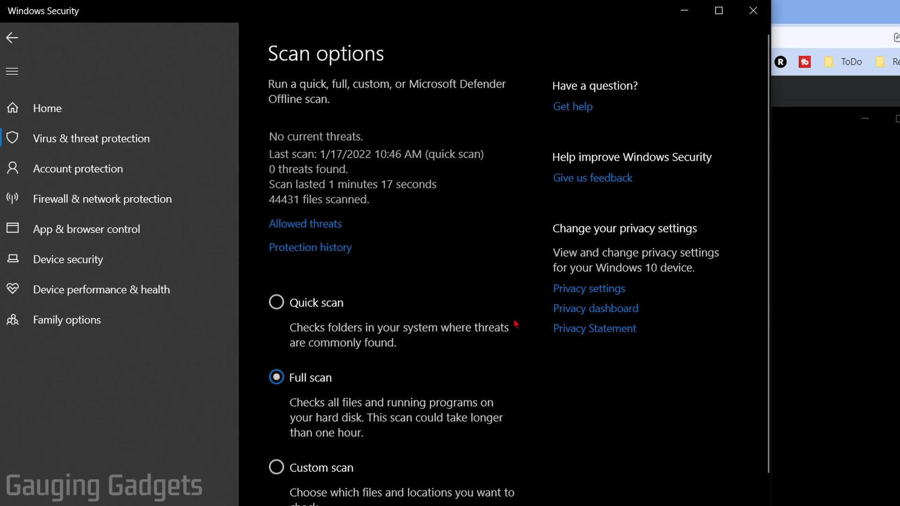
scroll("down", 3)
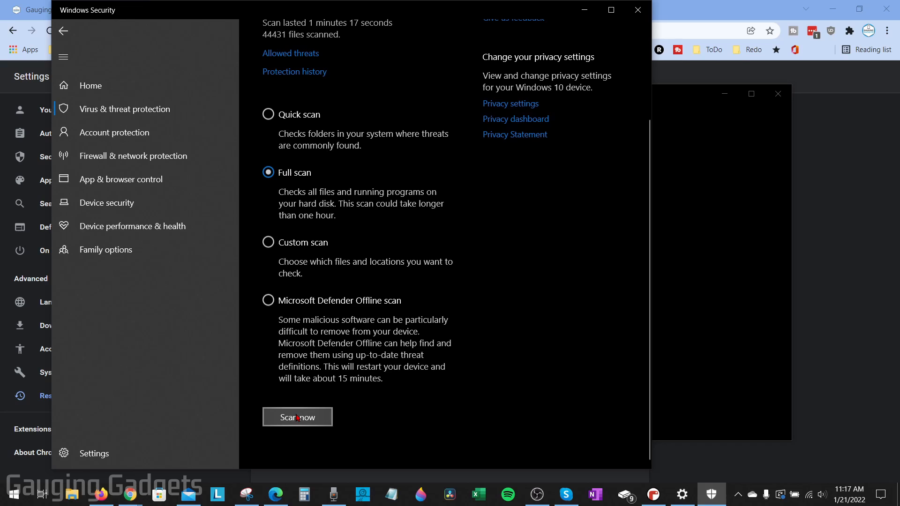
mouse_move(288, 414)
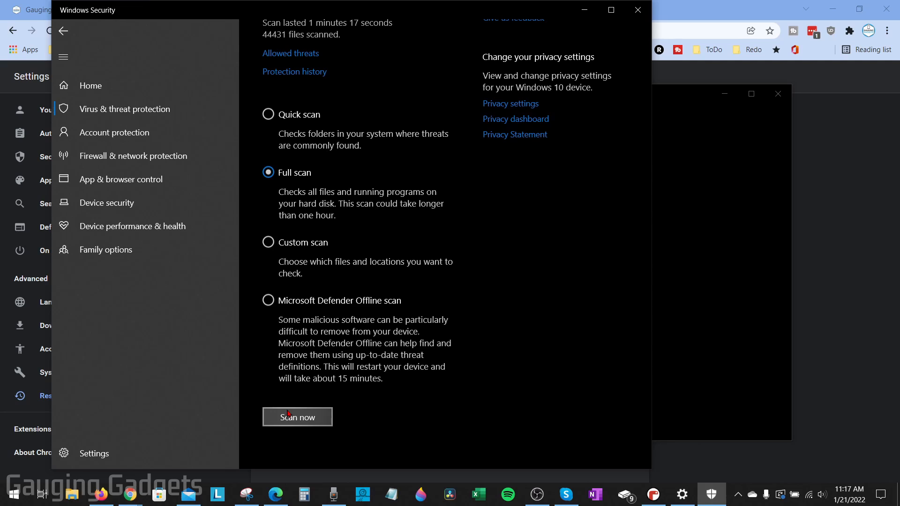
mouse_move(308, 189)
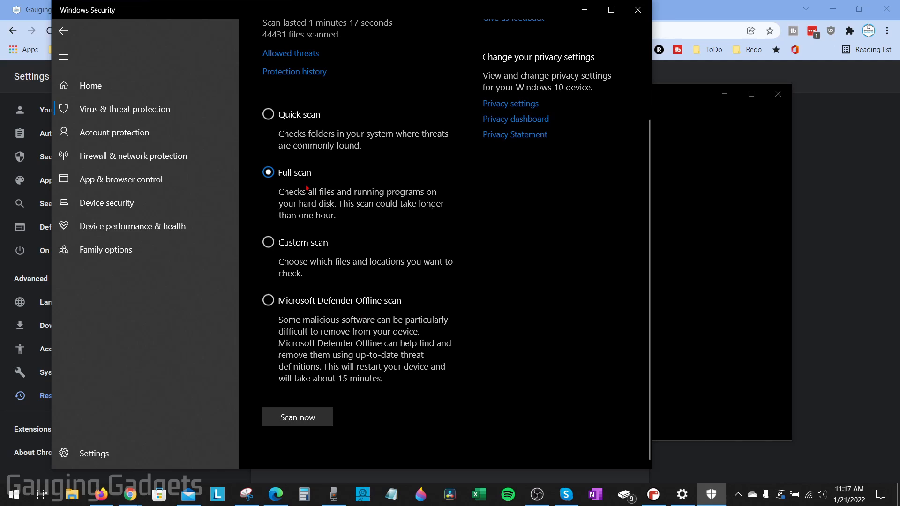